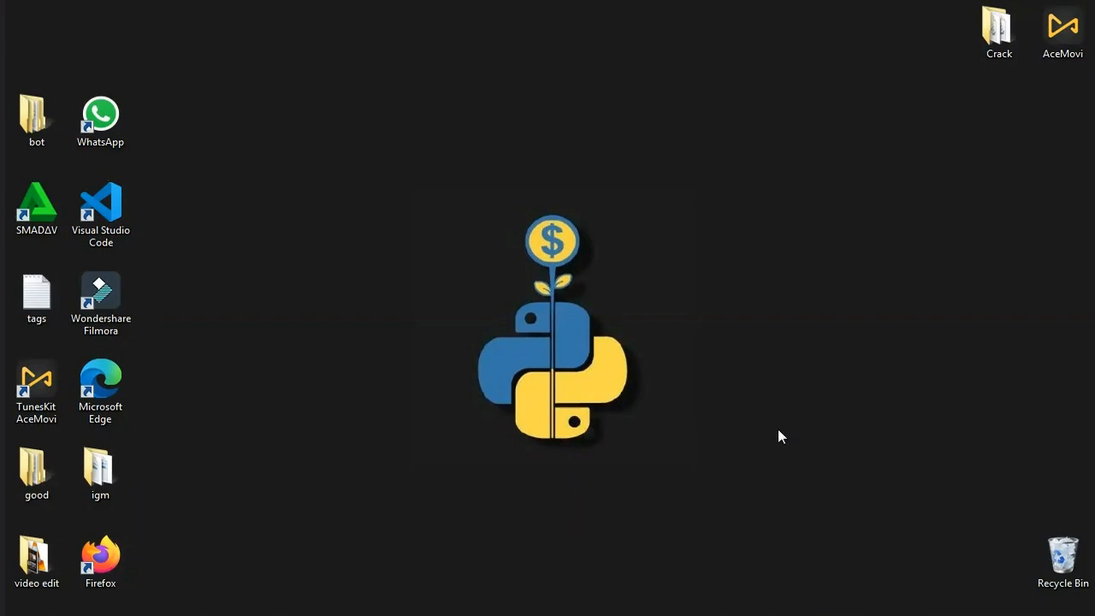
{"action": "mouse_move", "coordinate": [796, 553]}
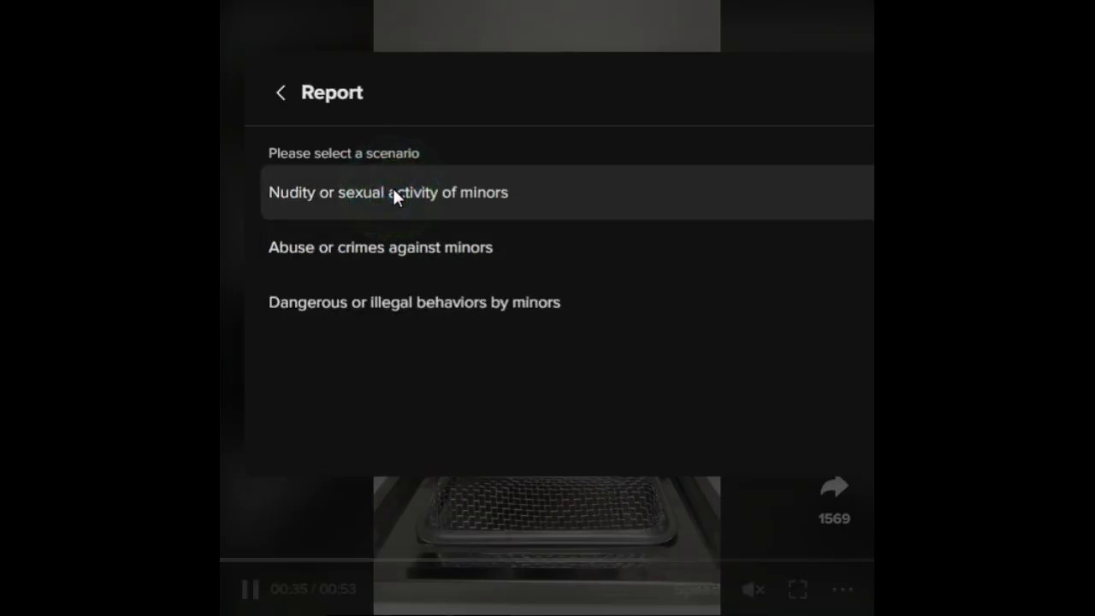
Show TikTok's video report options, then download the tiktok-video-reporter repository as a ZIP
{"action": "left_click", "coordinate": [388, 192]}
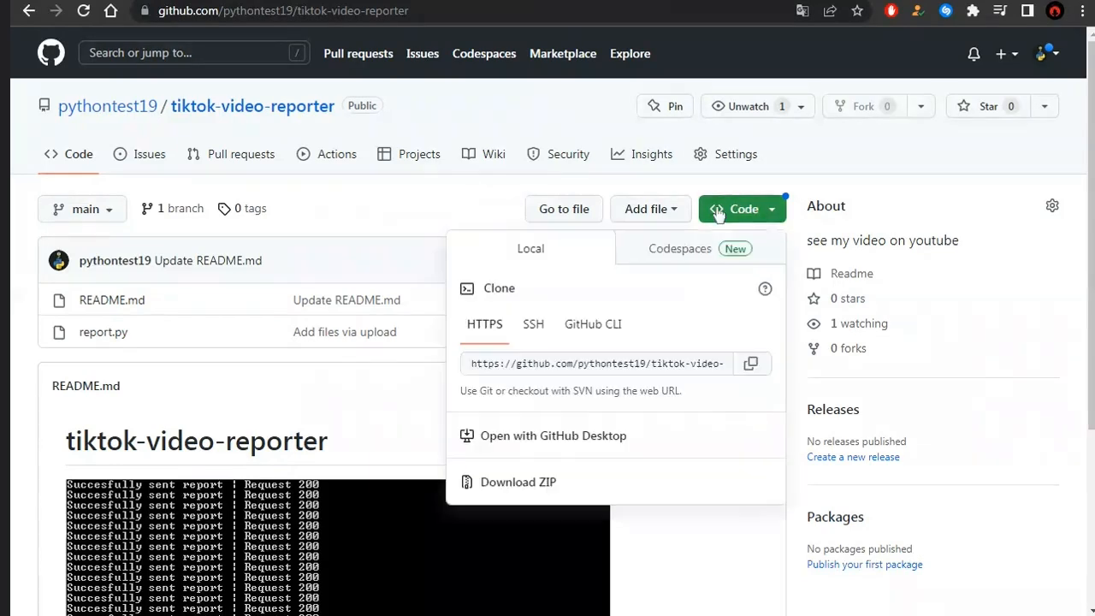
{"action": "left_click", "coordinate": [517, 481]}
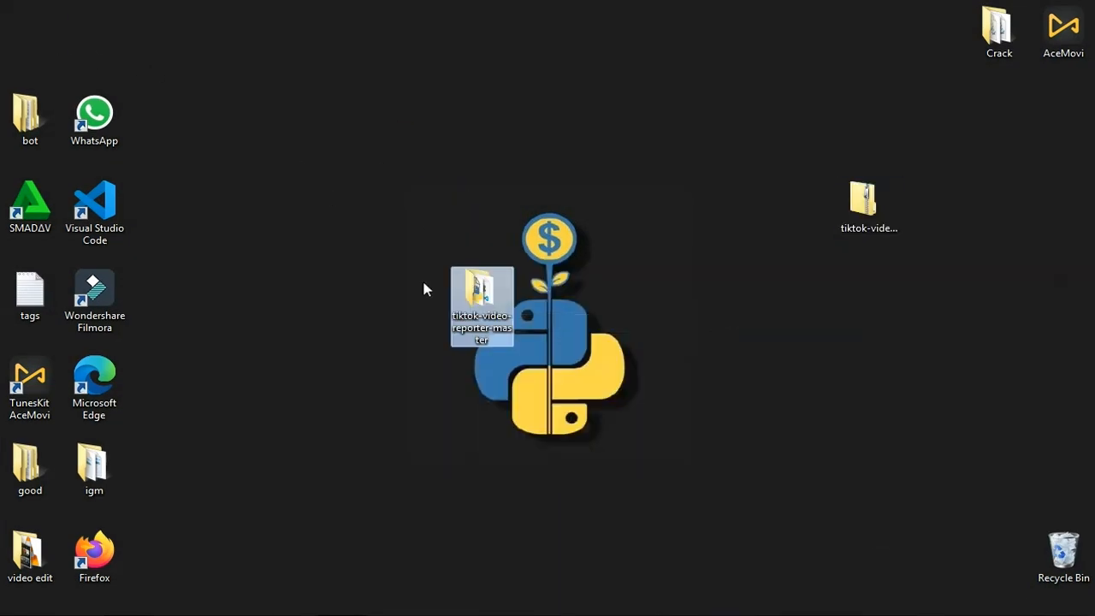
Enter the tiktok-video-reporter-master folder and start typing 'python r' in its Command Prompt
{"action": "double_click", "coordinate": [481, 304]}
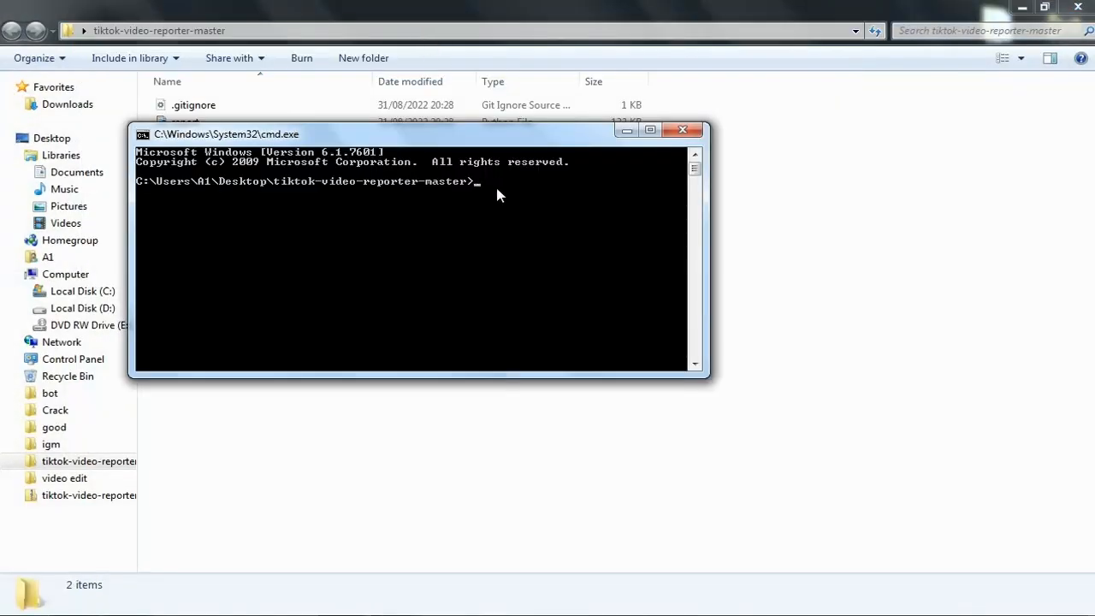
{"action": "type", "text": "python r"}
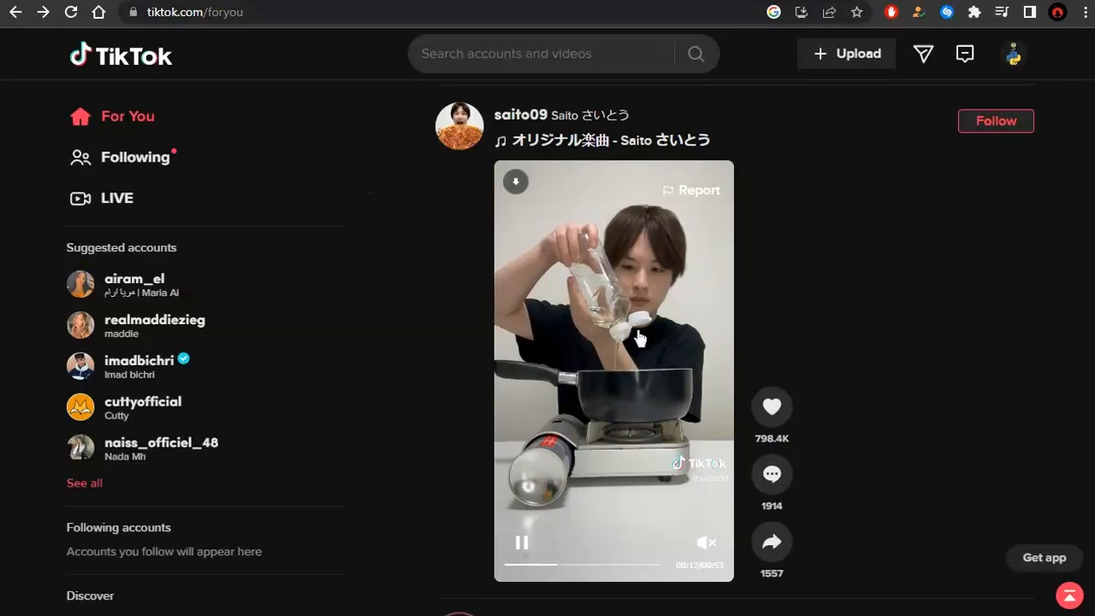
Open saito09's cooking video on its own page to expose the video ID in the URL
{"action": "left_click", "coordinate": [613, 343]}
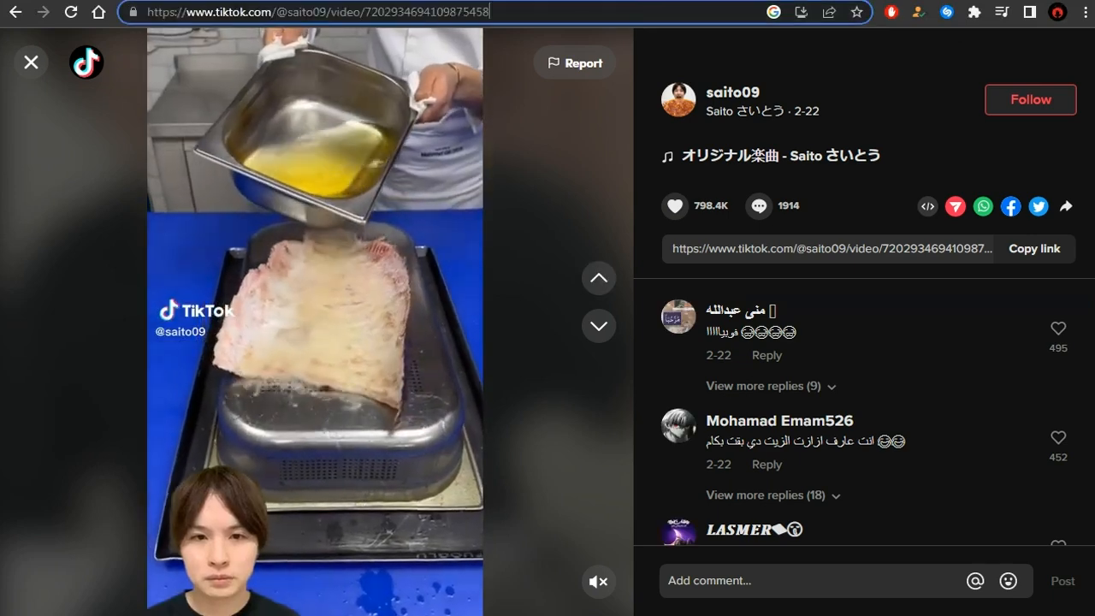